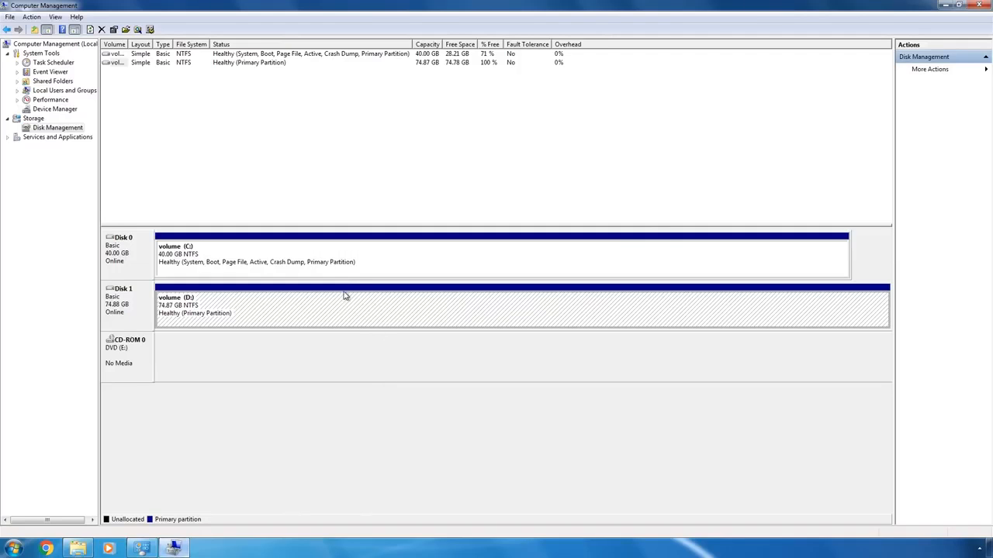
{"action": "mouse_move", "coordinate": [780, 197]}
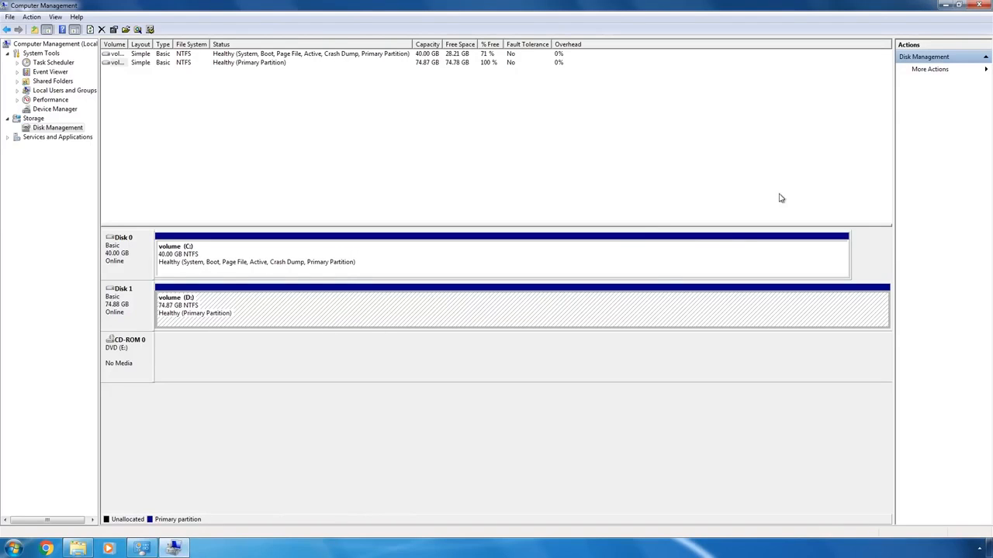
Step: Rename drive C: to 'Windows 7' and D: to 'Windows 10', granting administrator permission
{"action": "left_click", "coordinate": [984, 9]}
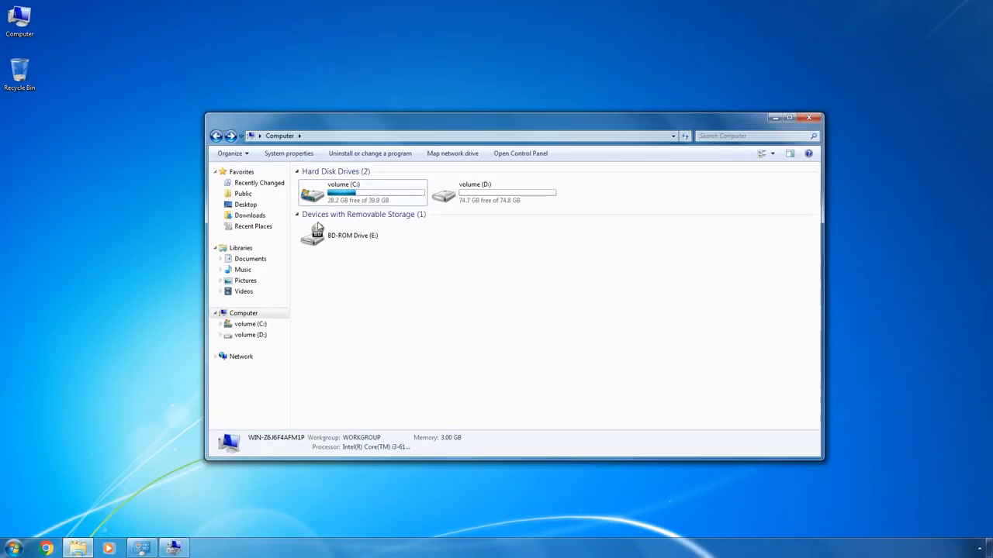
{"action": "left_click", "coordinate": [339, 184]}
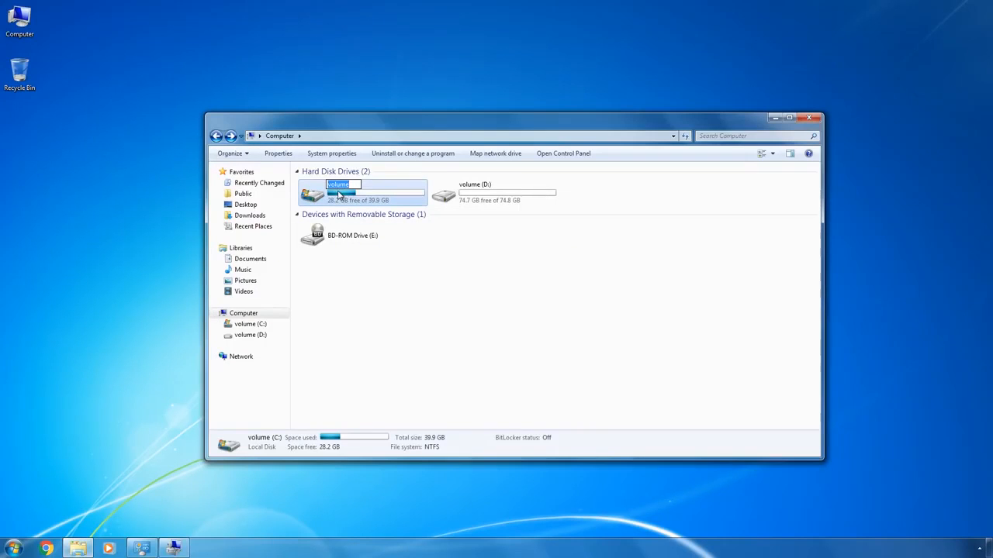
{"action": "type", "text": "Windows 10"}
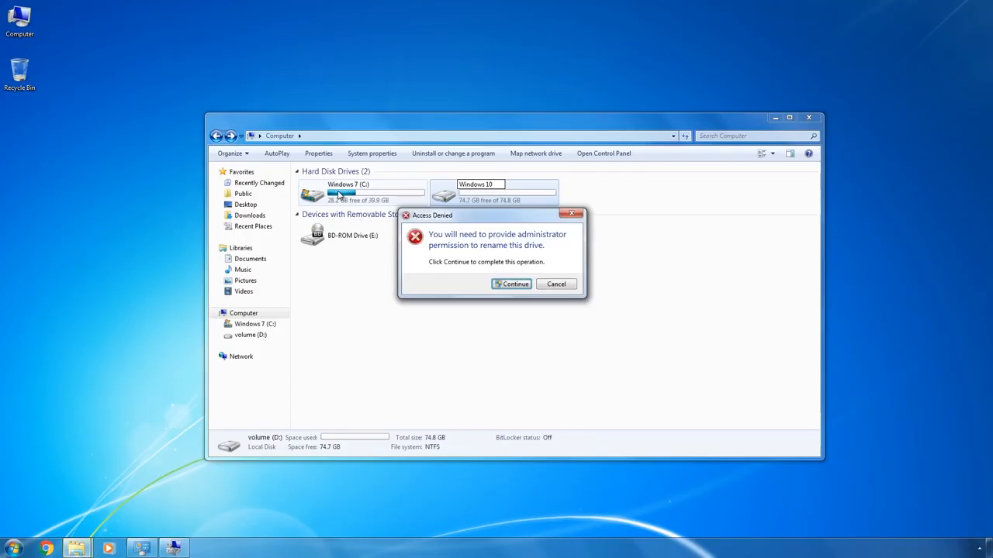
{"action": "left_click", "coordinate": [511, 284]}
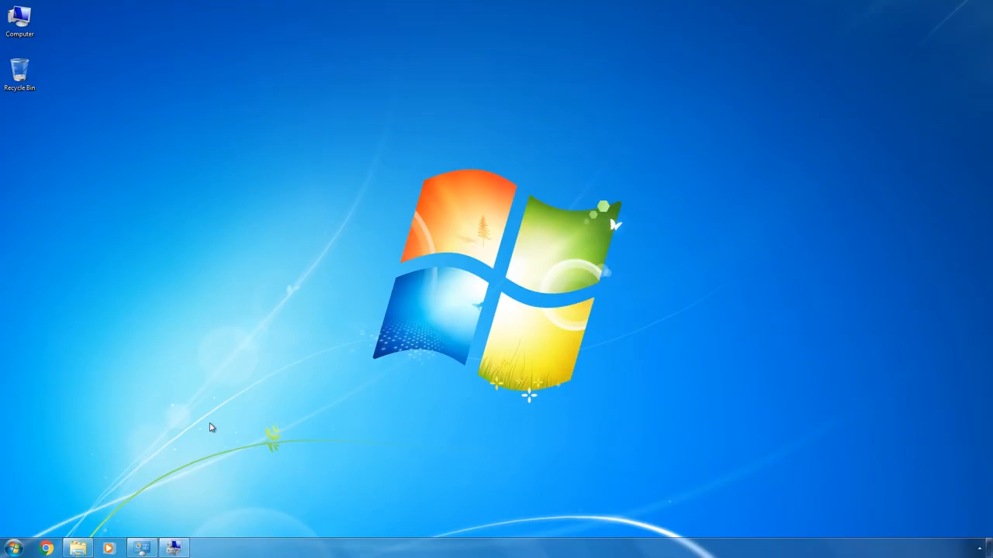
Step: Restart Windows 7 from the Start menu's Shut down options
{"action": "left_click", "coordinate": [10, 545]}
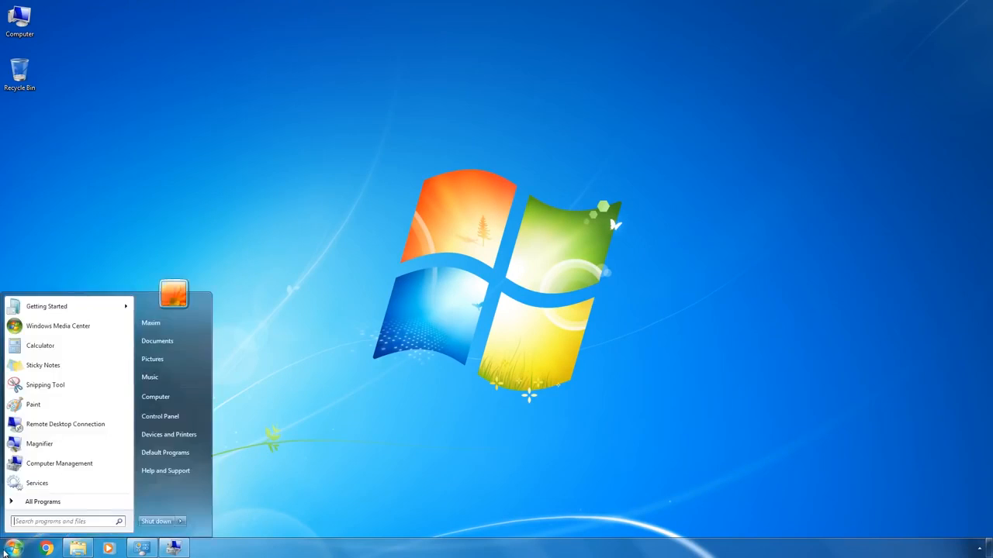
{"action": "left_click", "coordinate": [184, 520]}
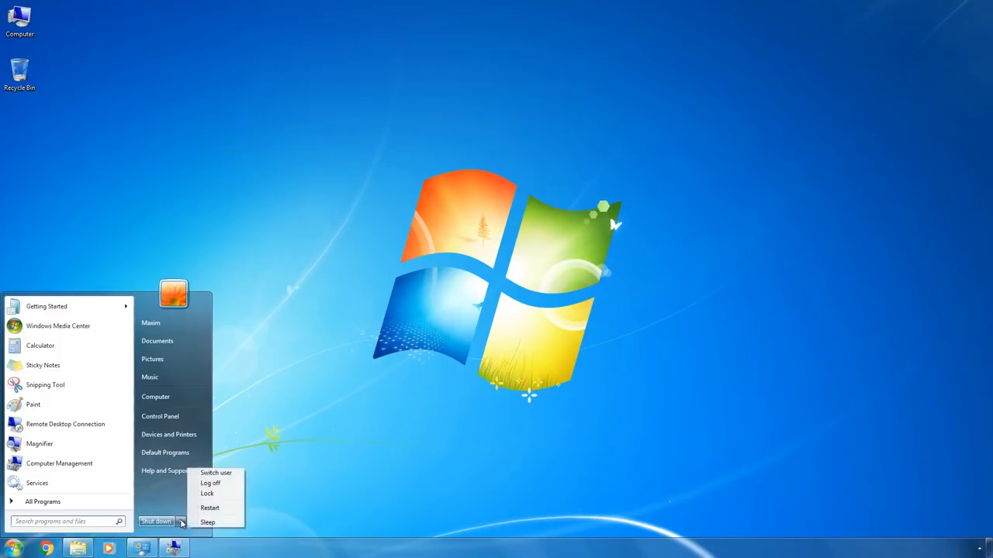
{"action": "mouse_move", "coordinate": [210, 508]}
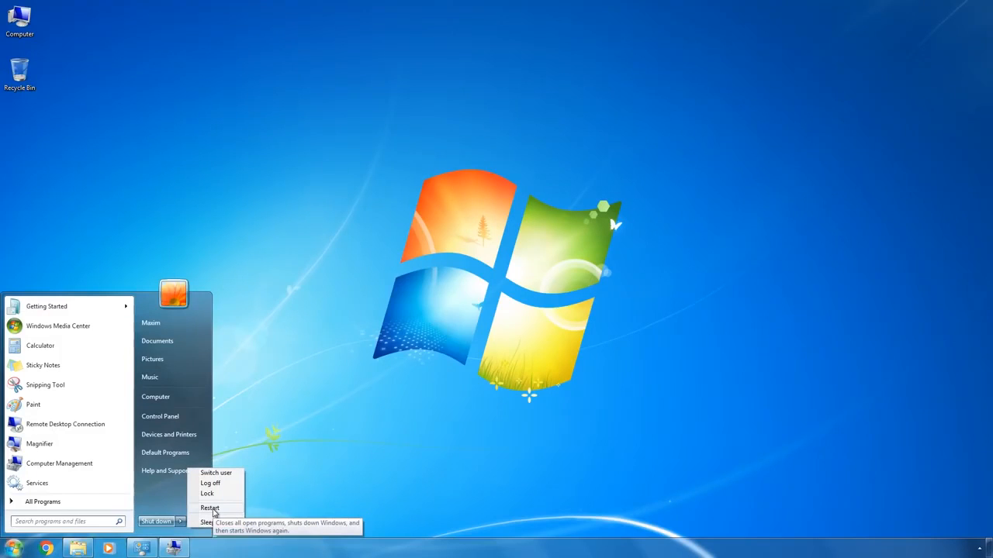
{"action": "left_click", "coordinate": [207, 508]}
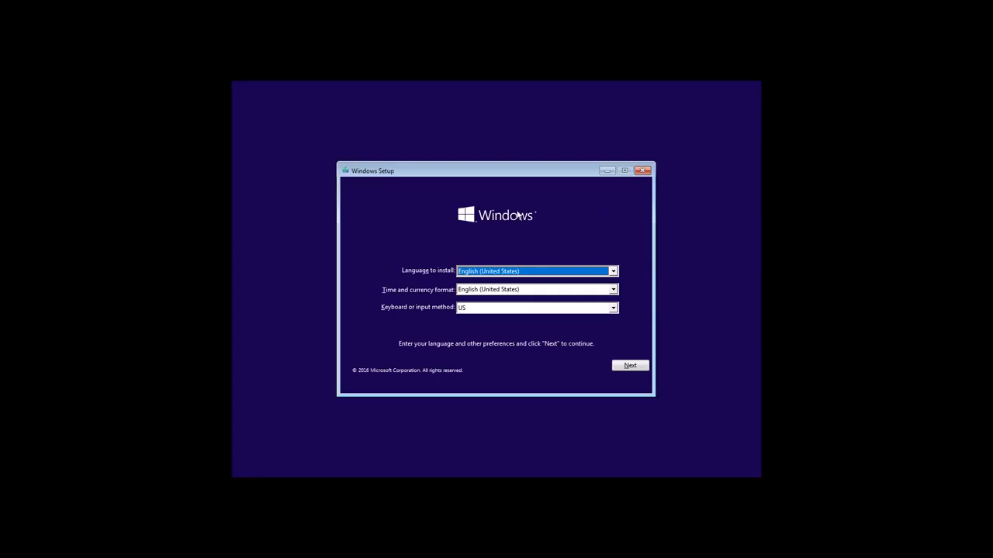
{"action": "mouse_move", "coordinate": [490, 255]}
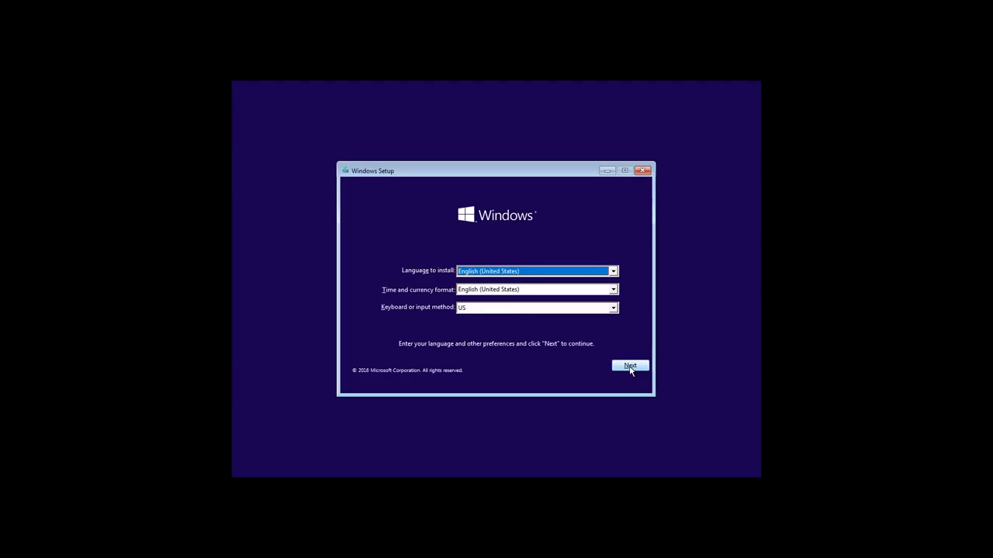
Step: Keep the English (United States) defaults, choose Install now, and accept the license terms
{"action": "left_click", "coordinate": [630, 365]}
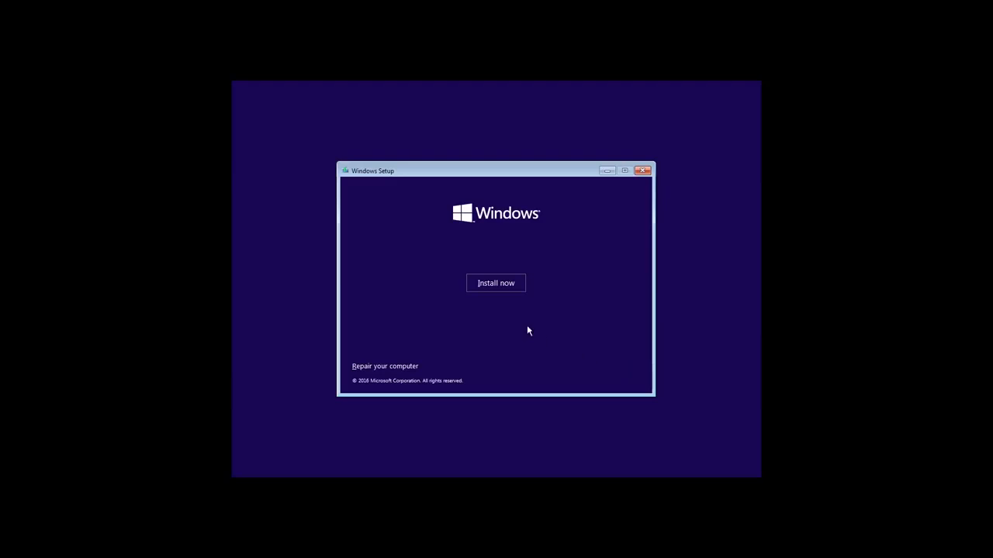
{"action": "left_click", "coordinate": [495, 282]}
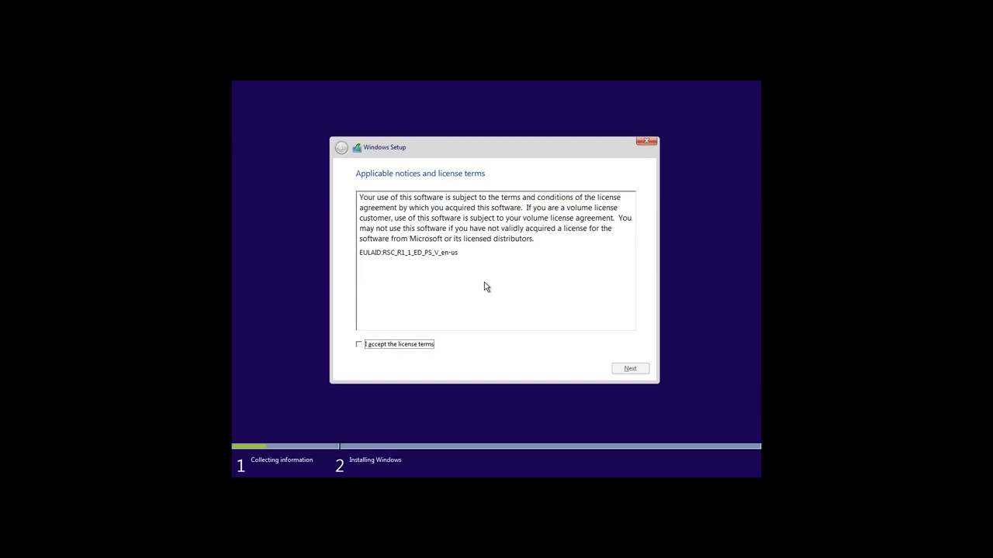
{"action": "mouse_move", "coordinate": [465, 294]}
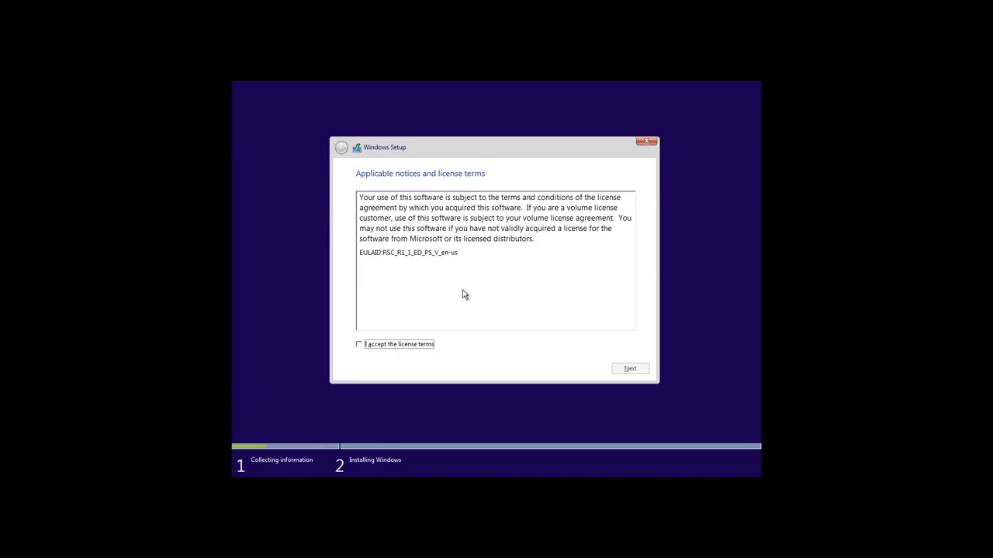
{"action": "left_click", "coordinate": [358, 344]}
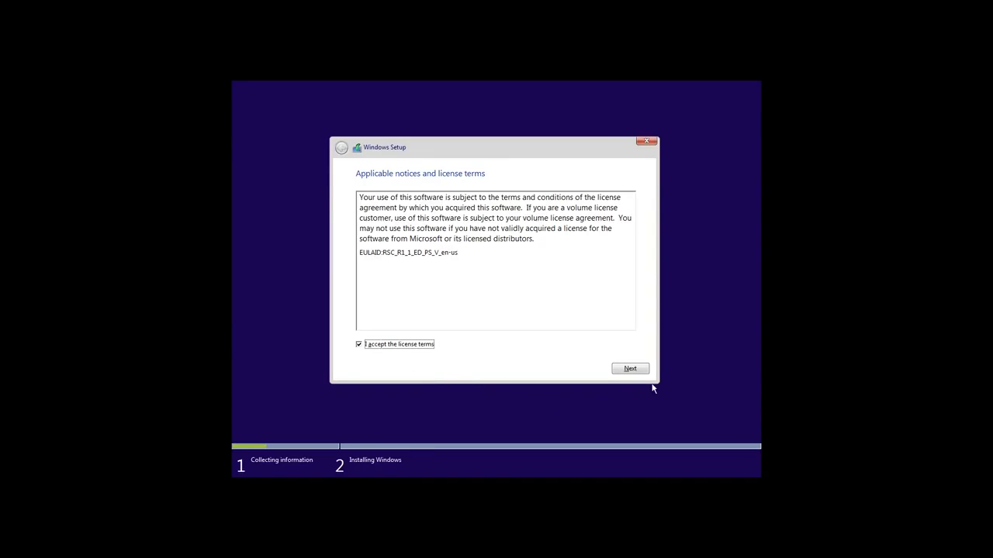
{"action": "left_click", "coordinate": [630, 368]}
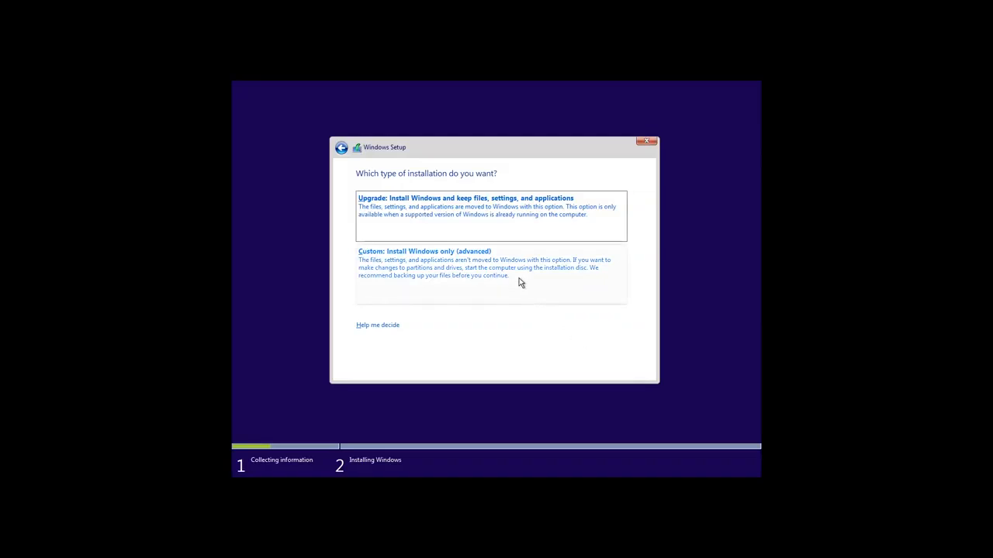
Step: Choose a Custom install onto Drive 1 Partition 2, the 74.4 GB Windows 10 partition
{"action": "left_click", "coordinate": [422, 250]}
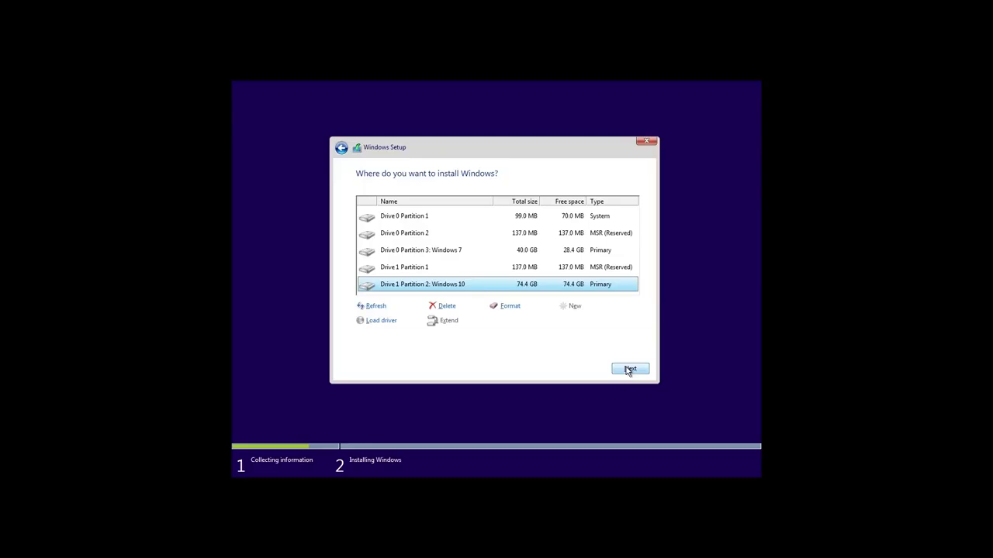
{"action": "left_click", "coordinate": [629, 369]}
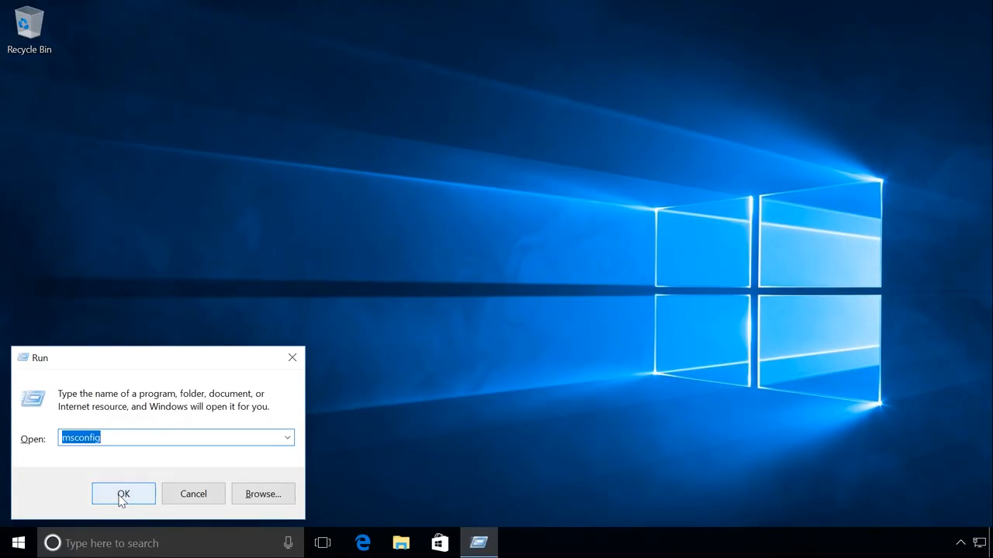
Step: Launch System Configuration and set Windows 7 as the default boot entry
{"action": "left_click", "coordinate": [123, 494]}
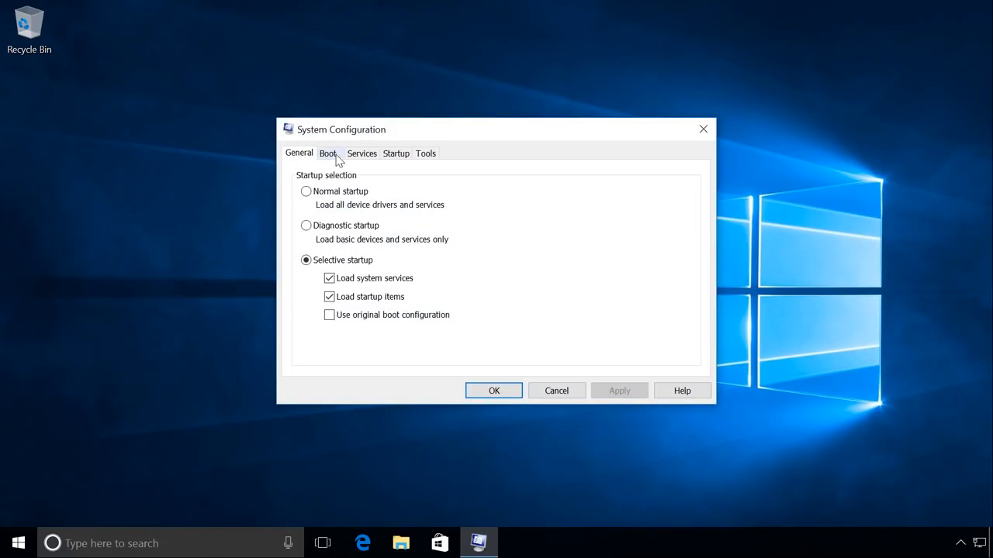
{"action": "left_click", "coordinate": [328, 153]}
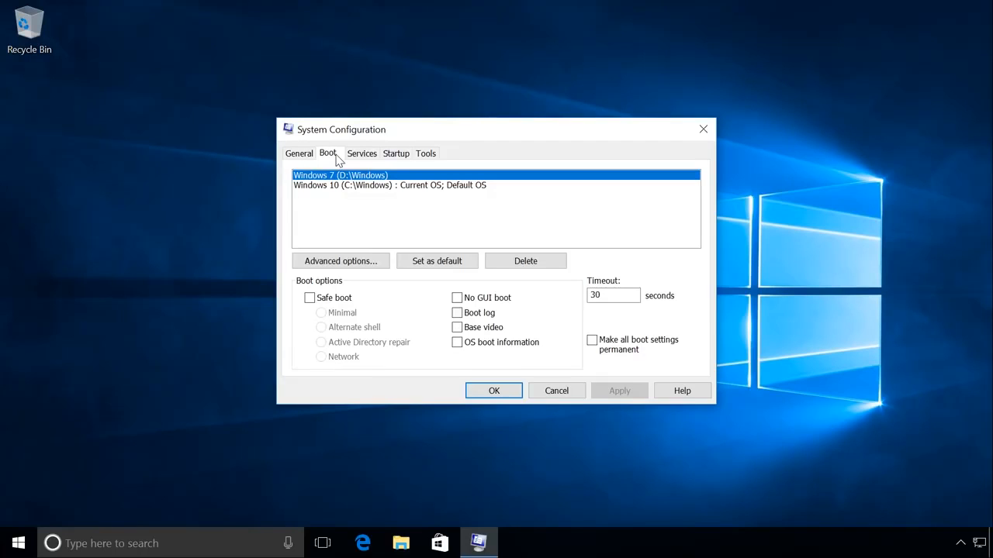
{"action": "mouse_move", "coordinate": [438, 191]}
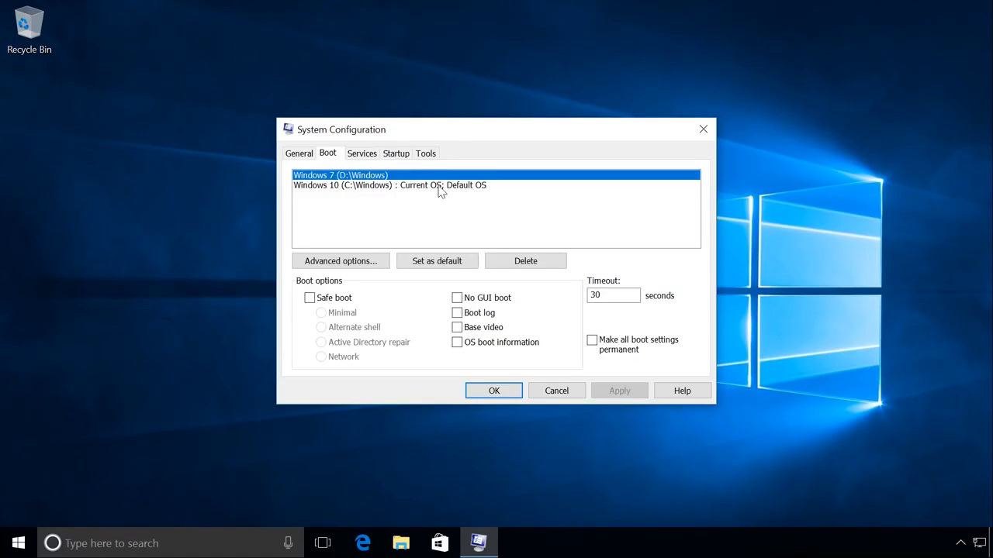
{"action": "mouse_move", "coordinate": [483, 196]}
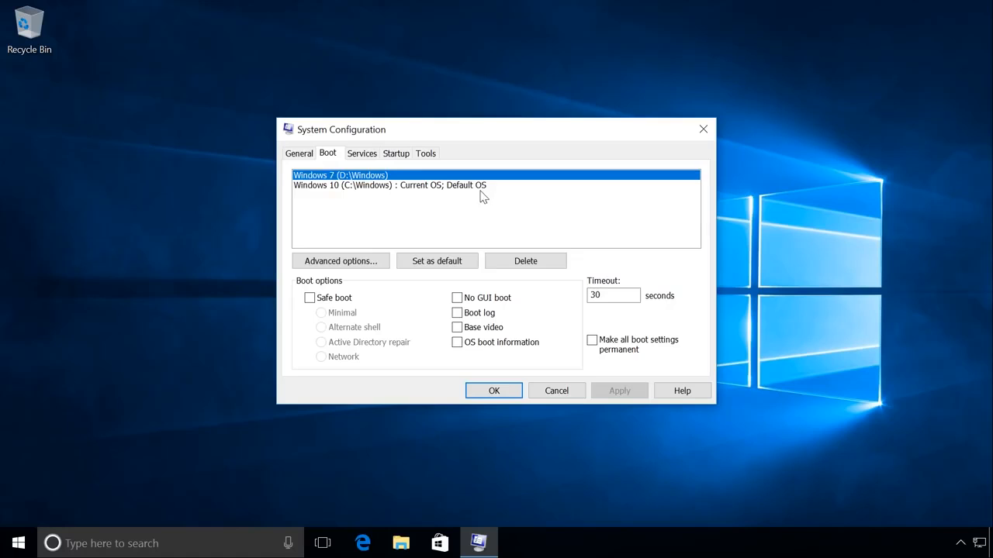
{"action": "mouse_move", "coordinate": [360, 176]}
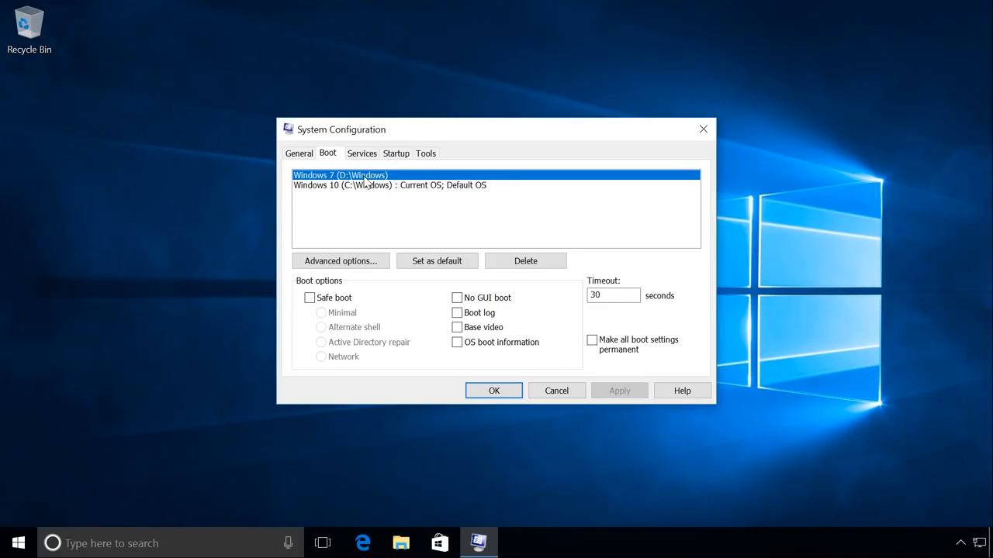
{"action": "mouse_move", "coordinate": [412, 200]}
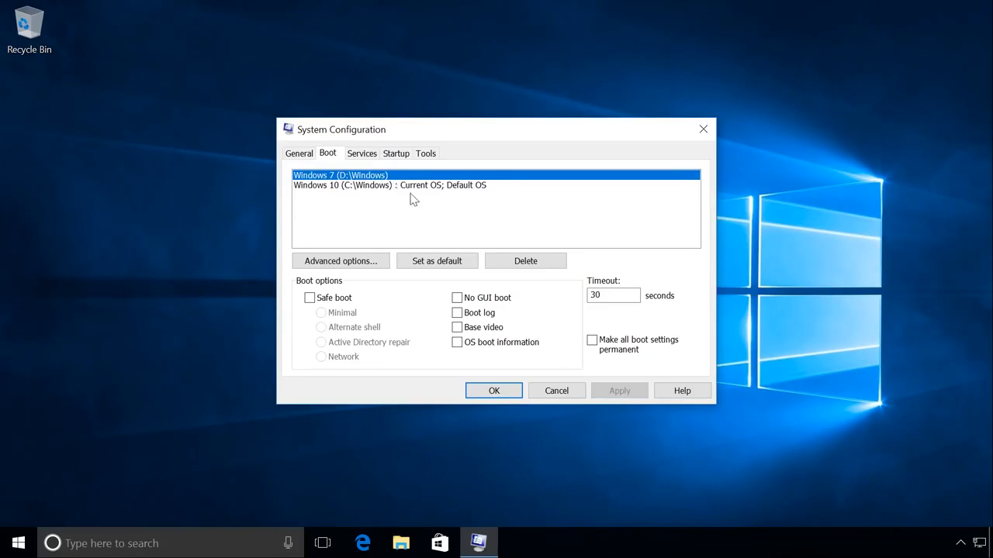
{"action": "left_click", "coordinate": [437, 260]}
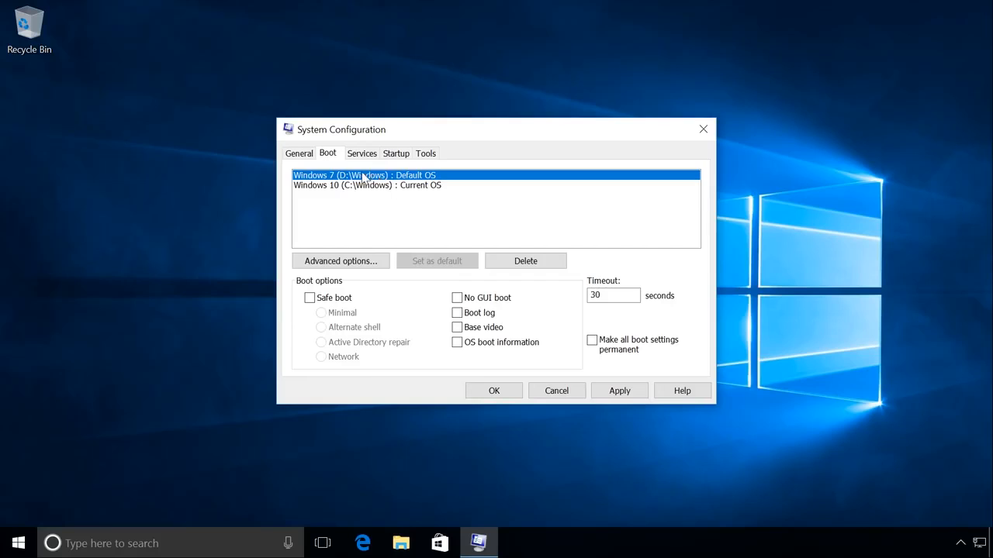
{"action": "mouse_move", "coordinate": [499, 274]}
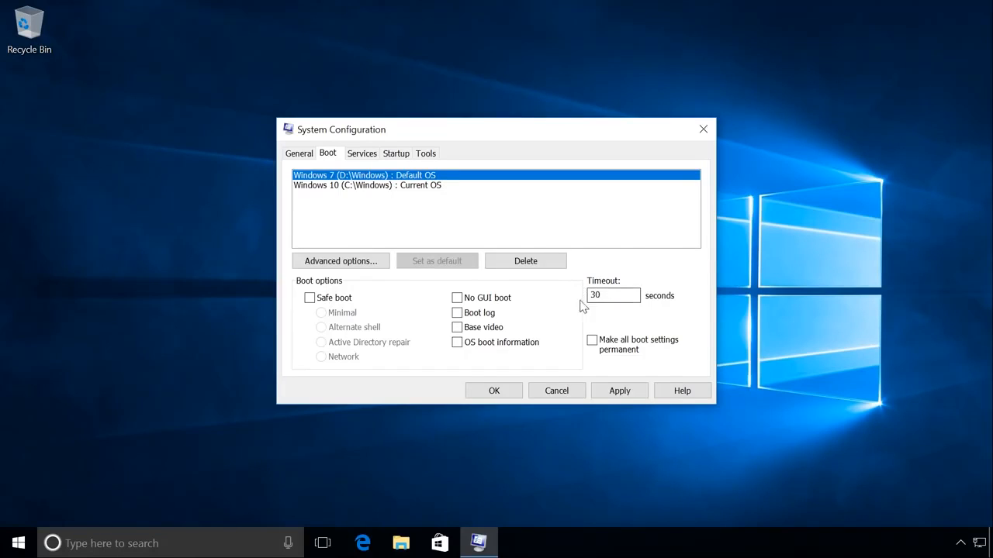
Step: Change the boot menu timeout to 60 seconds, apply it, and confirm with OK
{"action": "type", "text": "3"}
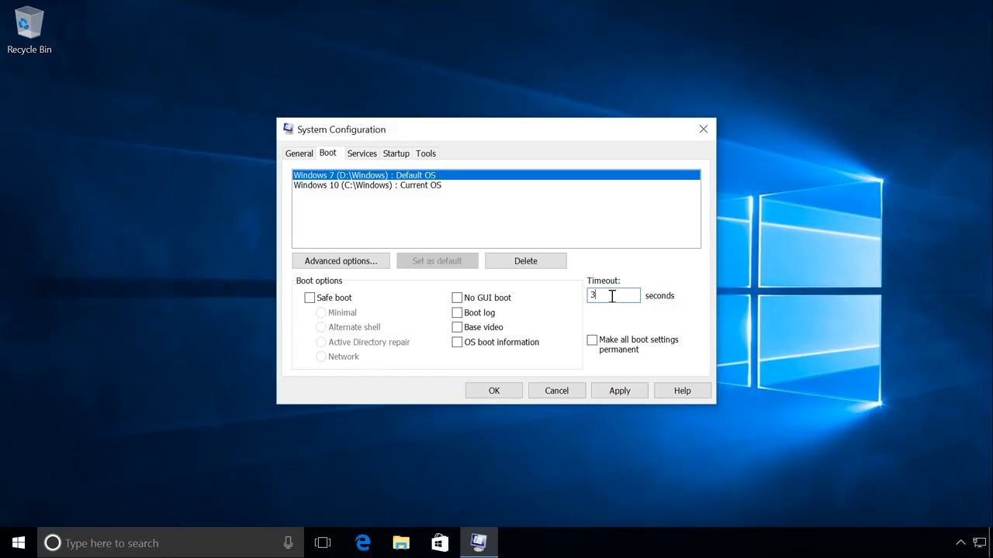
{"action": "type", "text": "60"}
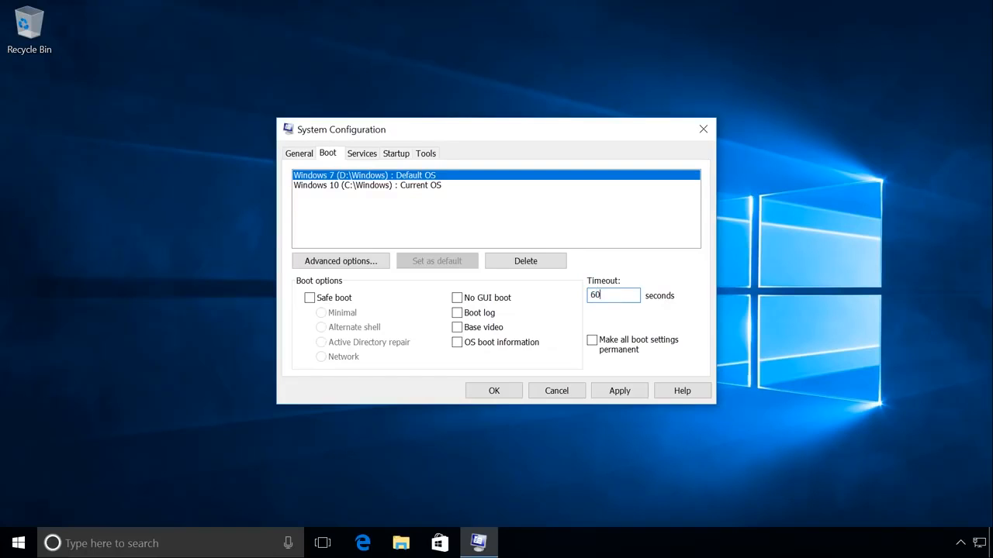
{"action": "left_click", "coordinate": [619, 390]}
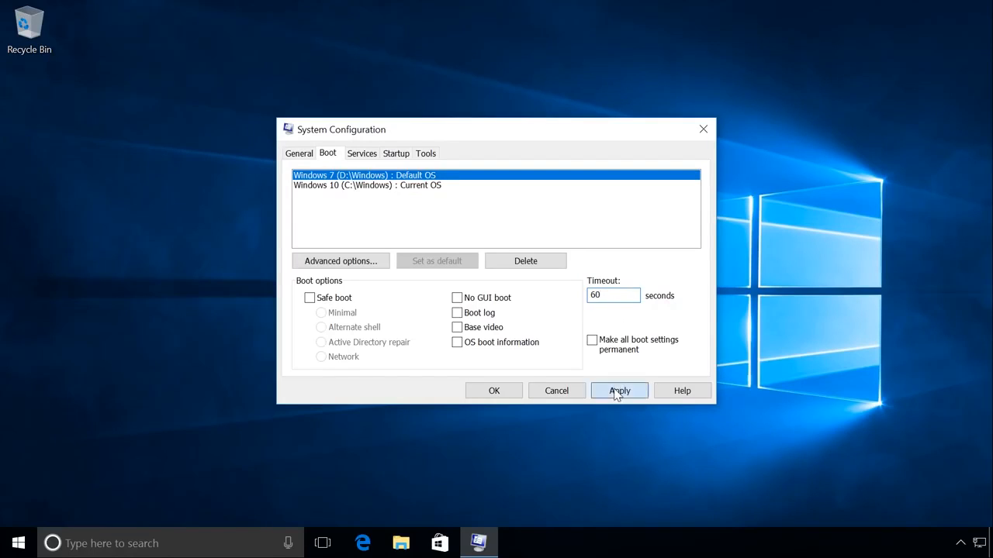
{"action": "left_click", "coordinate": [618, 391]}
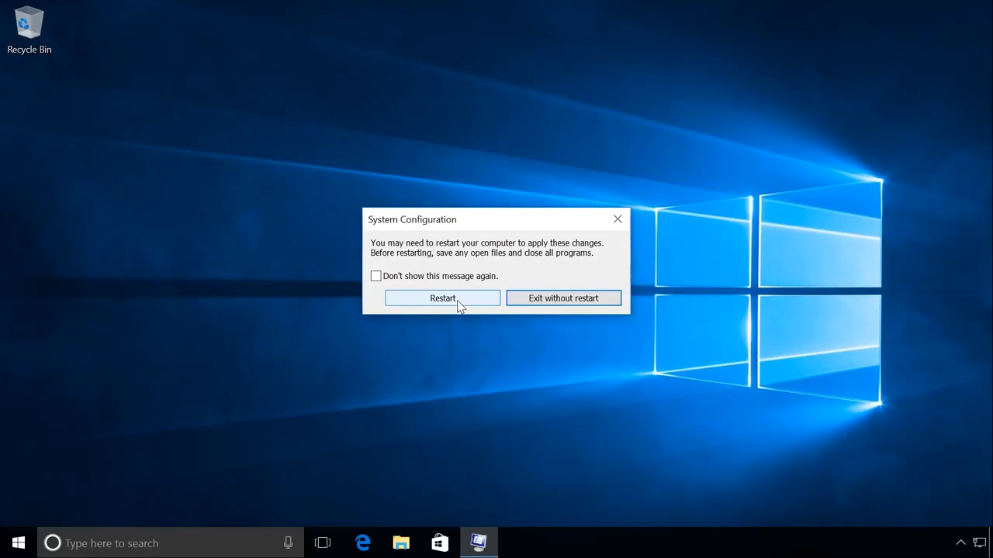
Step: Restart, restart Windows 7 again, and boot Windows 10 from Windows Boot Manager
{"action": "left_click", "coordinate": [442, 298]}
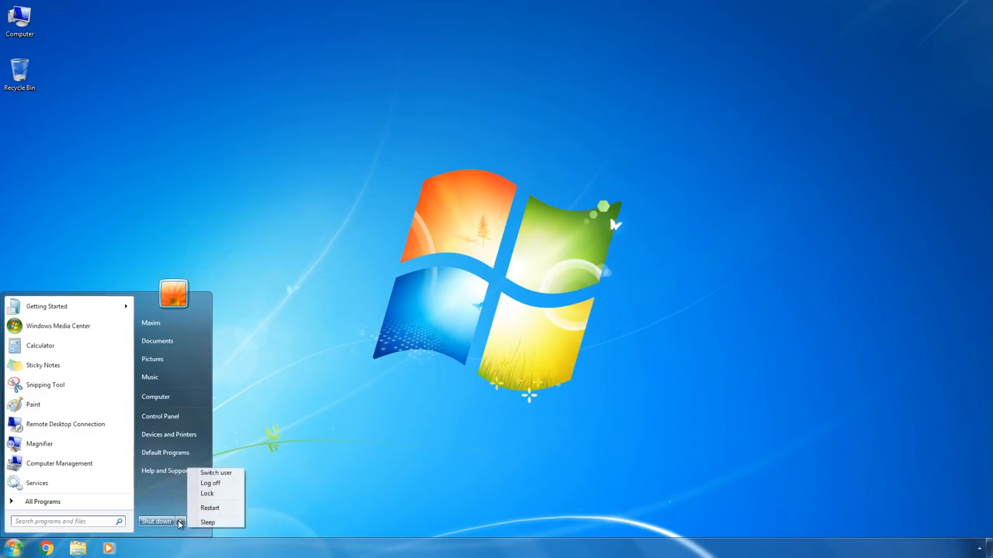
{"action": "left_click", "coordinate": [159, 518]}
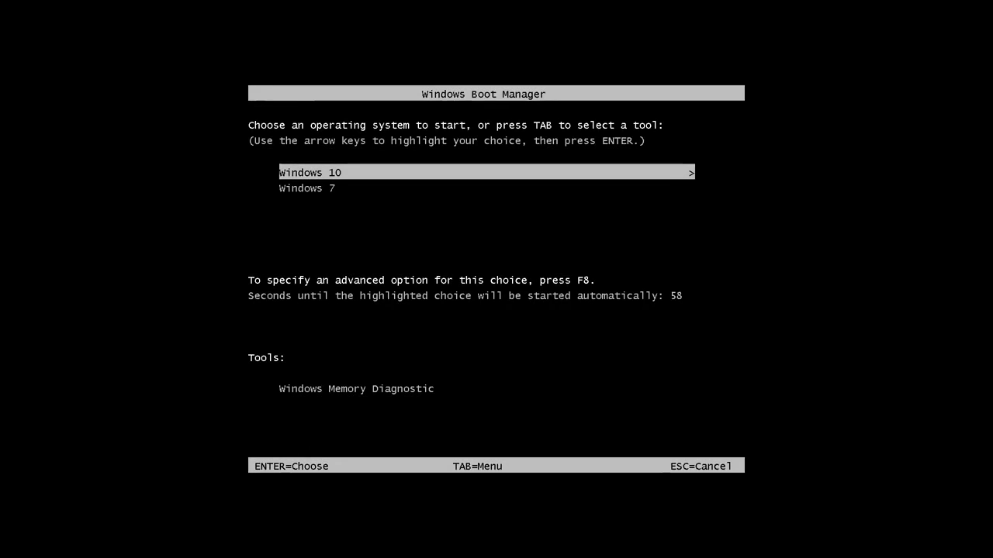
{"action": "key", "text": "Enter"}
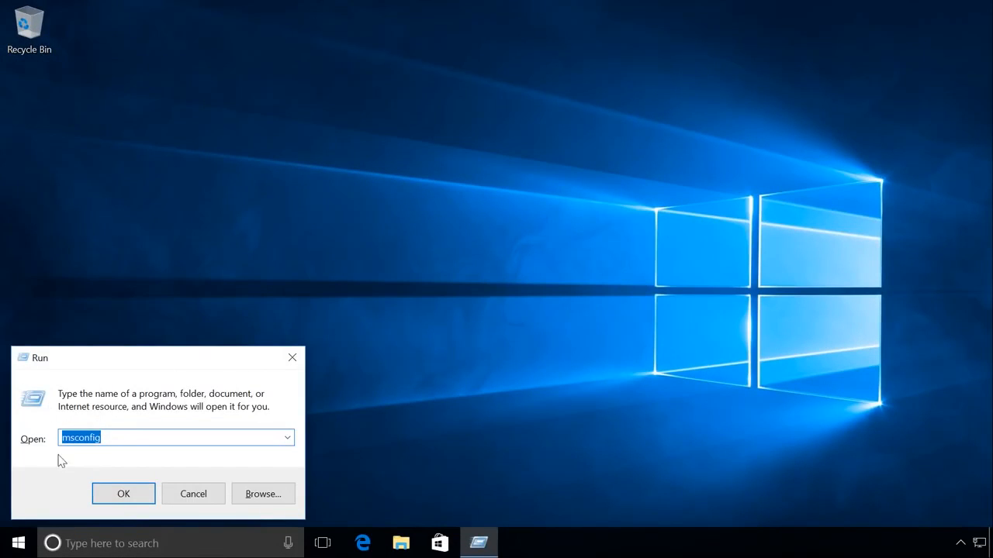
Step: On msconfig's Boot tab, set Windows 10 as default and delete the Windows 7 entry
{"action": "left_click", "coordinate": [123, 493]}
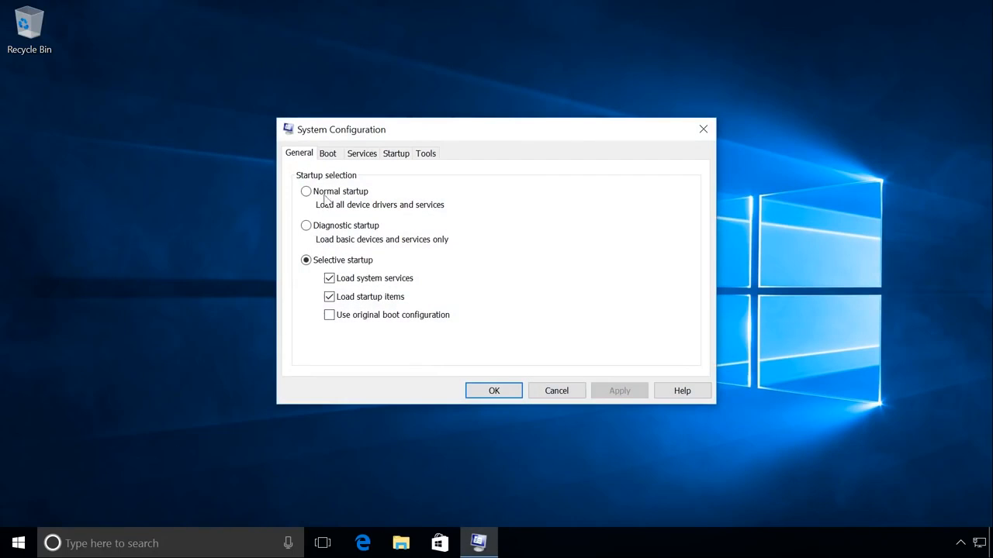
{"action": "left_click", "coordinate": [328, 153]}
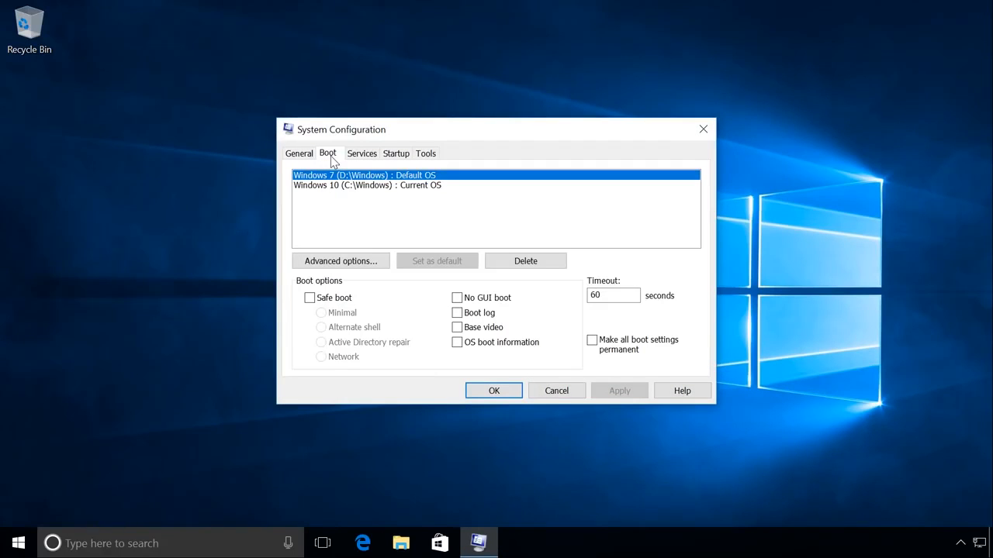
{"action": "mouse_move", "coordinate": [335, 189]}
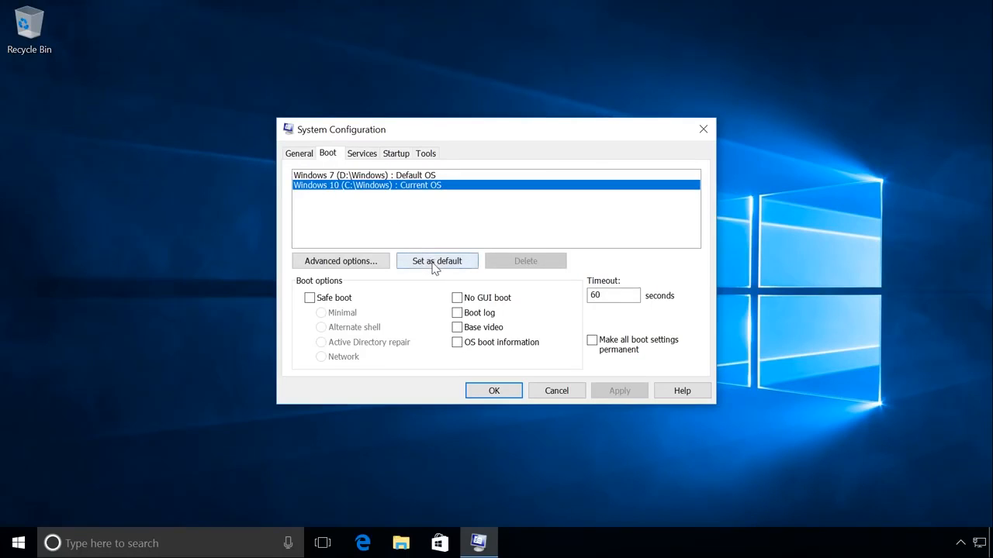
{"action": "left_click", "coordinate": [437, 260]}
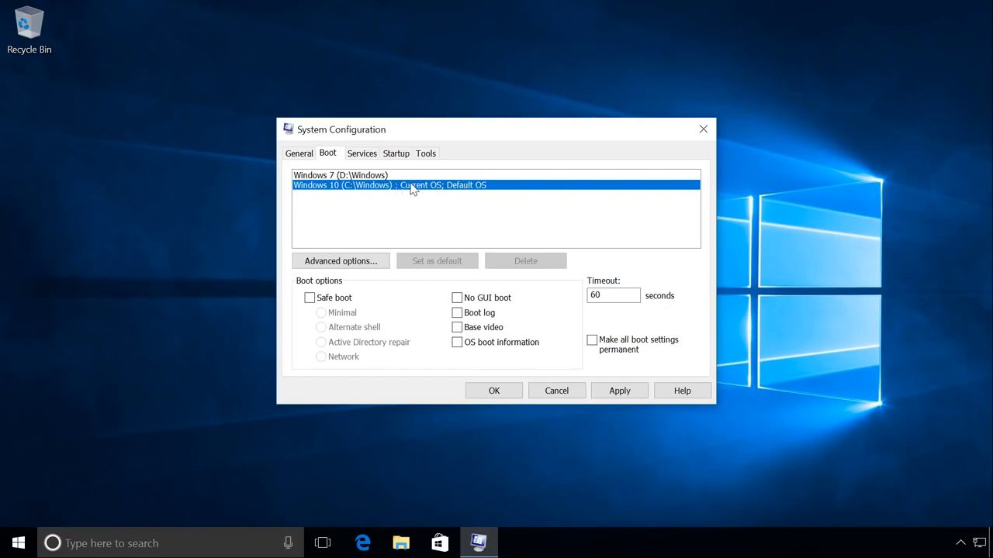
{"action": "left_click", "coordinate": [369, 175]}
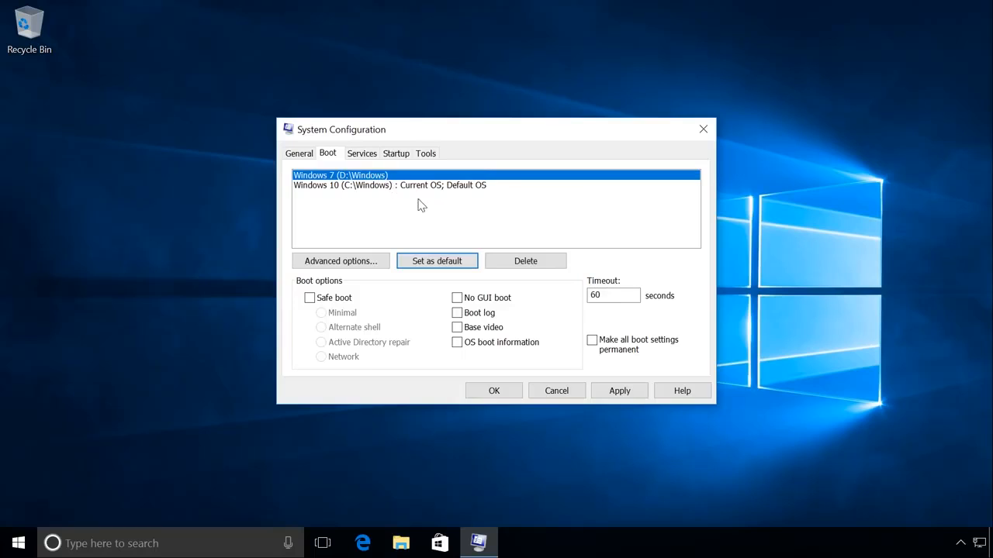
{"action": "left_click", "coordinate": [525, 260]}
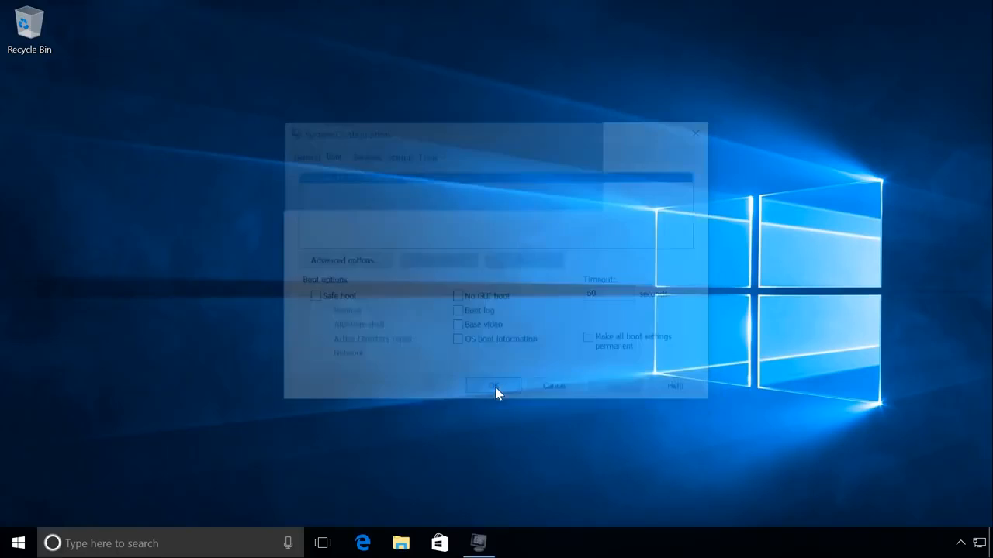
Step: Save the boot changes, restart into Windows 10, and open the Start button's context menu
{"action": "left_click", "coordinate": [491, 386]}
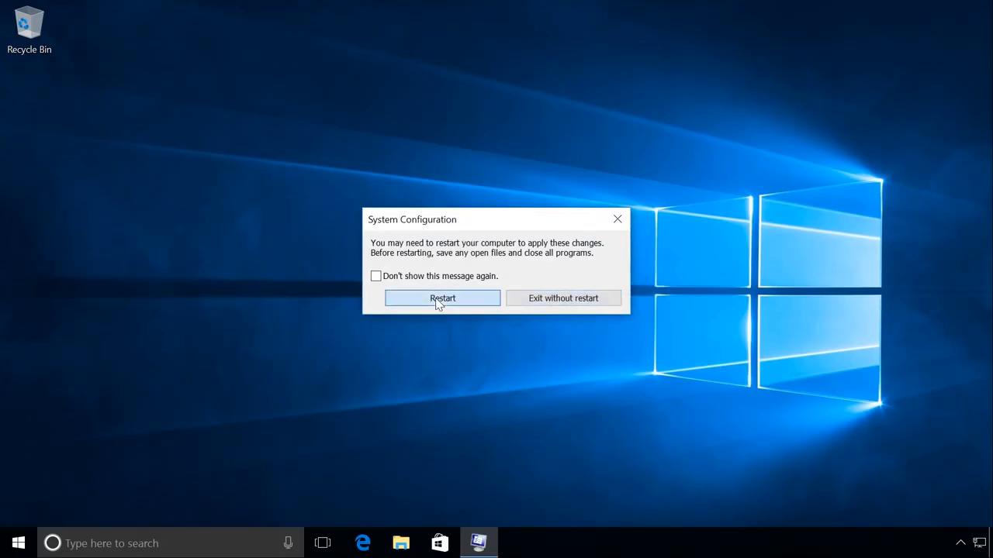
{"action": "left_click", "coordinate": [563, 298]}
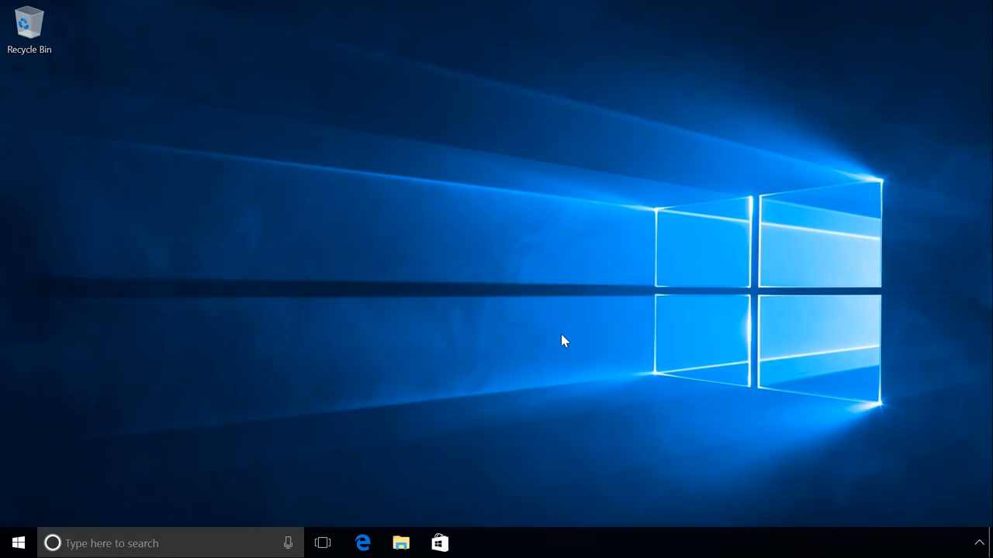
{"action": "mouse_move", "coordinate": [128, 417]}
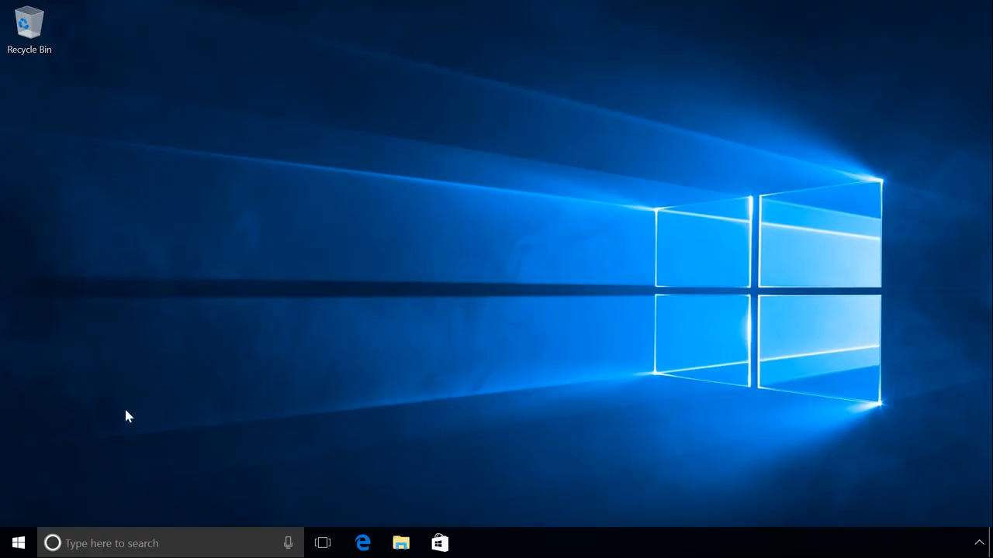
{"action": "right_click", "coordinate": [10, 543]}
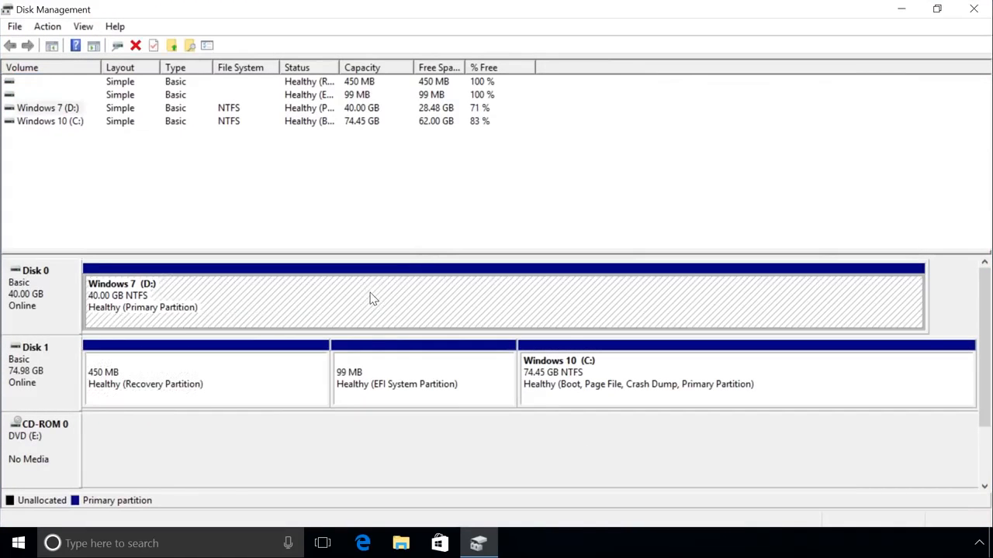
Step: Quick-format Windows 7 (D:) as NTFS, confirm erasing its data, and close Disk Management
{"action": "right_click", "coordinate": [372, 297]}
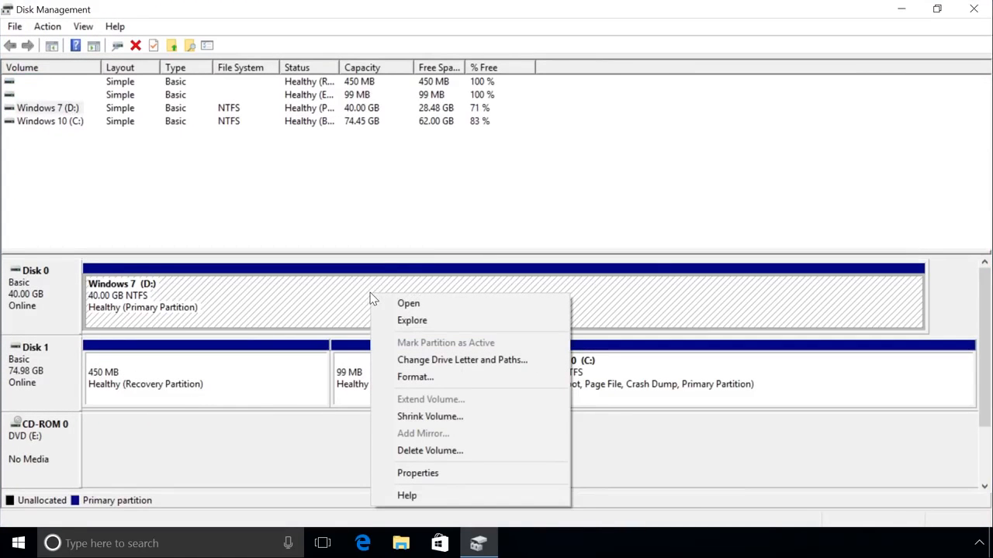
{"action": "mouse_move", "coordinate": [415, 377]}
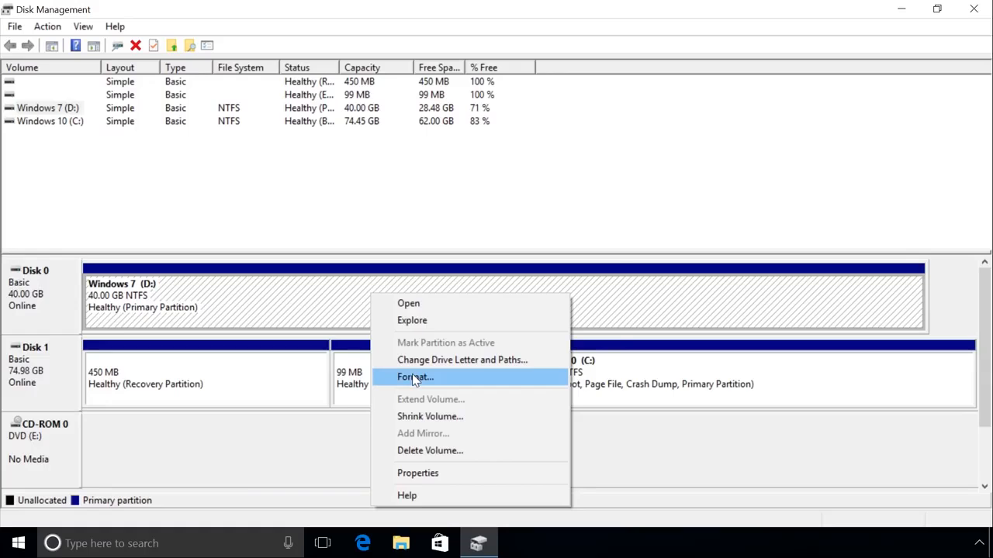
{"action": "left_click", "coordinate": [413, 377]}
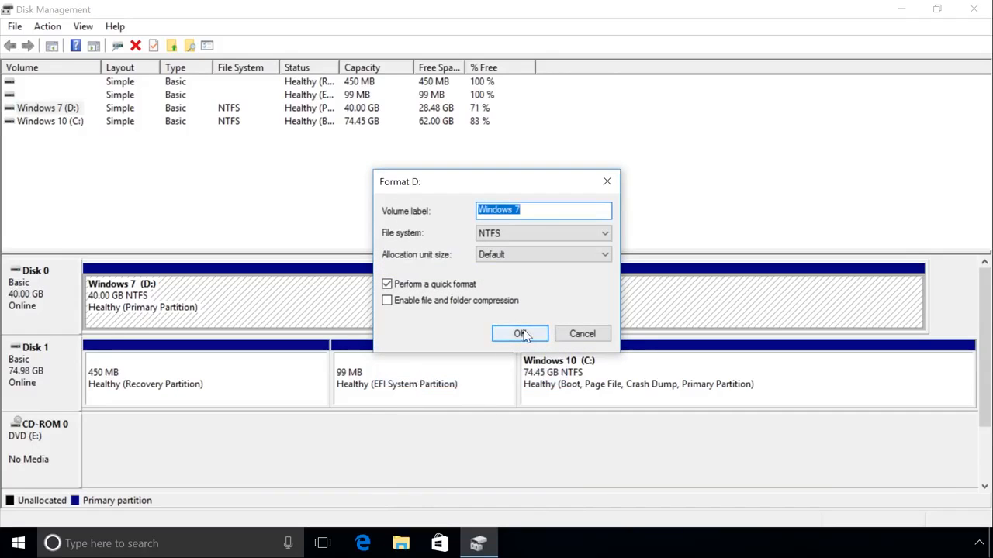
{"action": "left_click", "coordinate": [519, 333]}
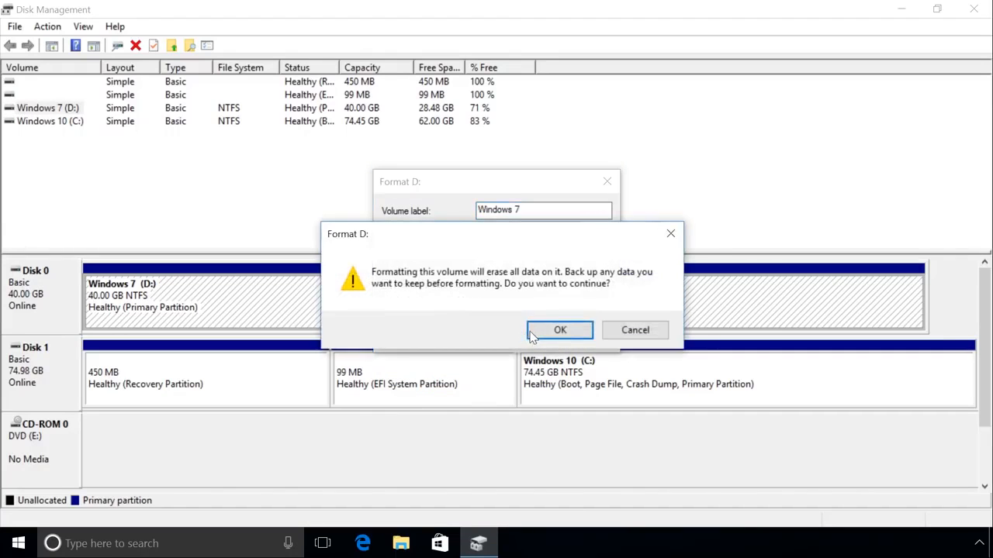
{"action": "left_click", "coordinate": [559, 329]}
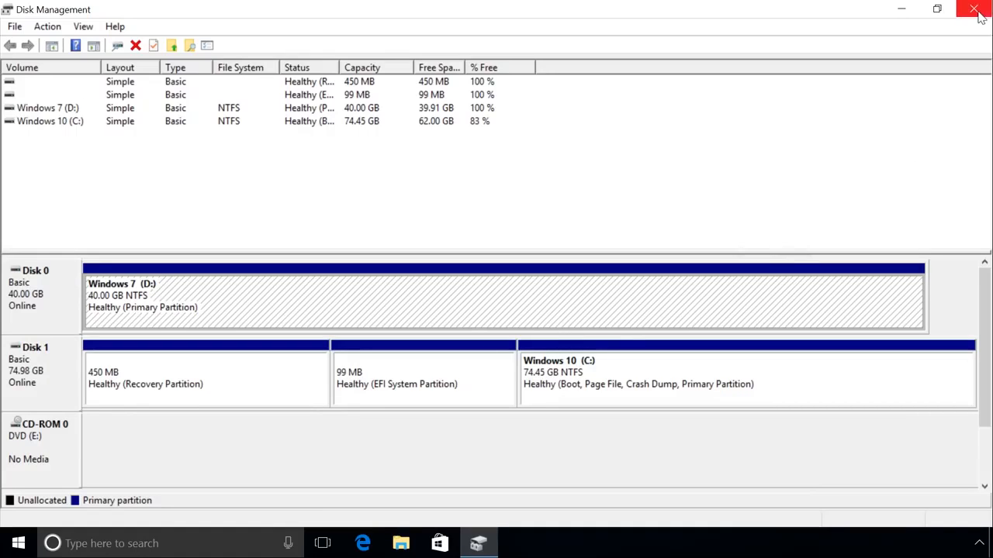
{"action": "left_click", "coordinate": [975, 10]}
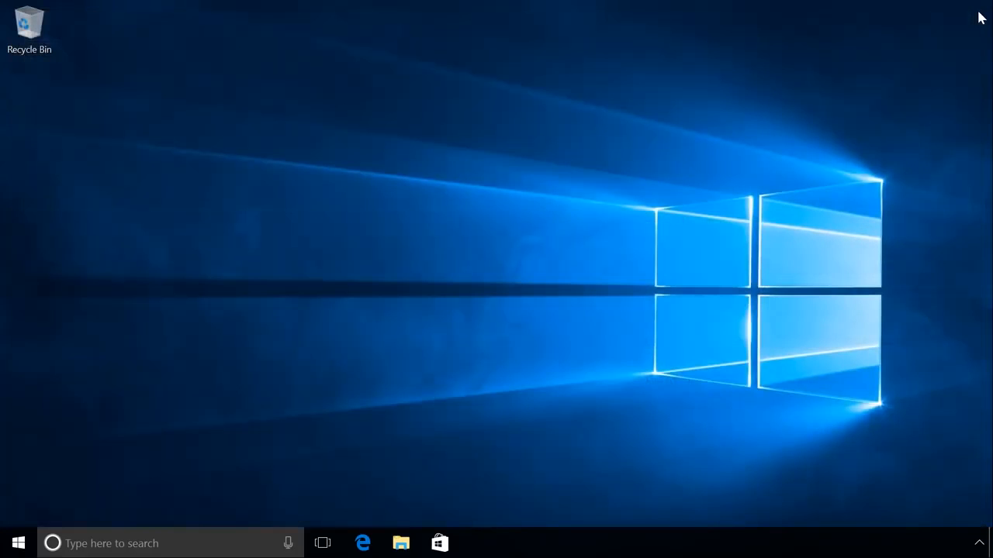
{"action": "mouse_move", "coordinate": [537, 226]}
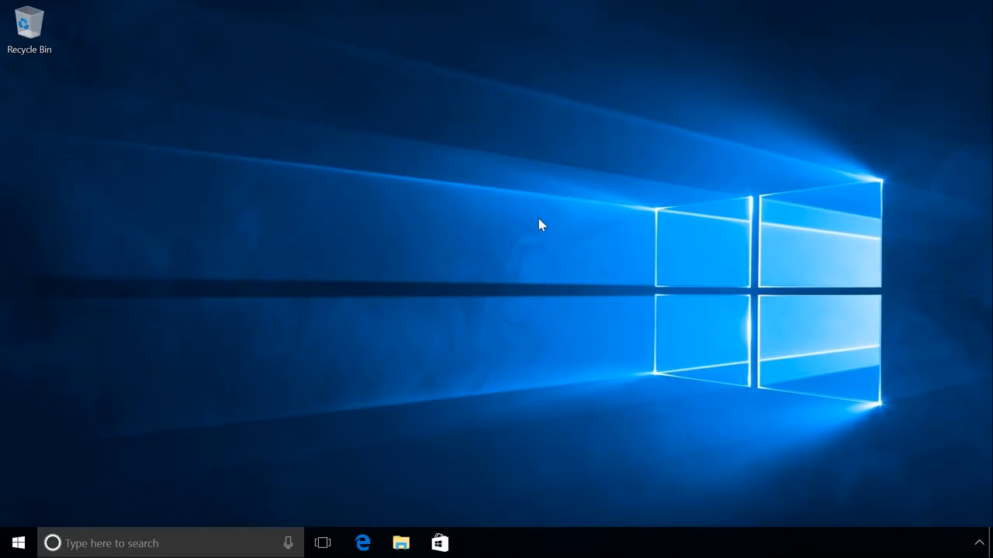